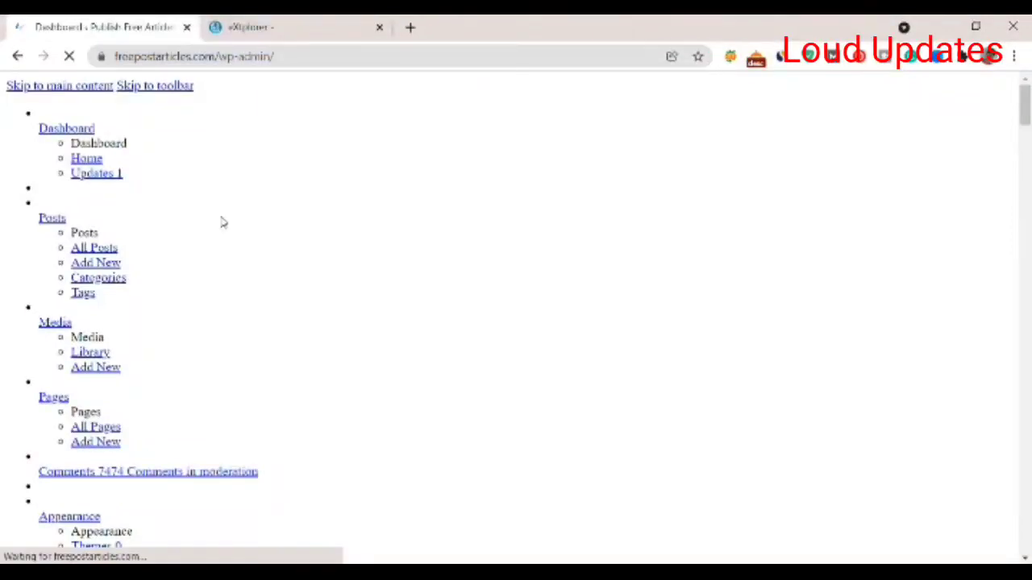
# - Open All Posts and Media > Add New in new tabs, checking the 403 pages
pyautogui.scroll(-3)
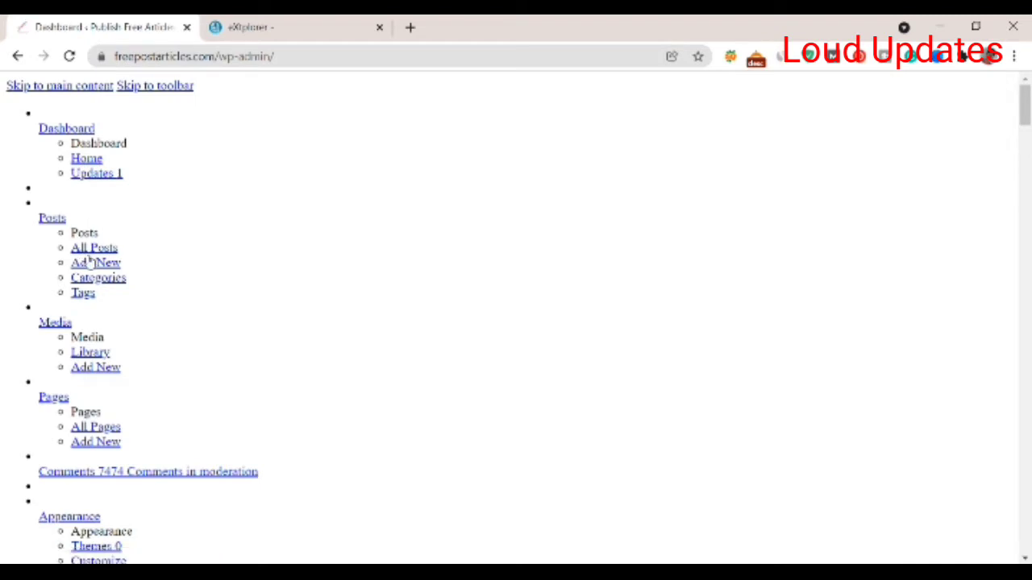
pyautogui.rightClick(91, 248)
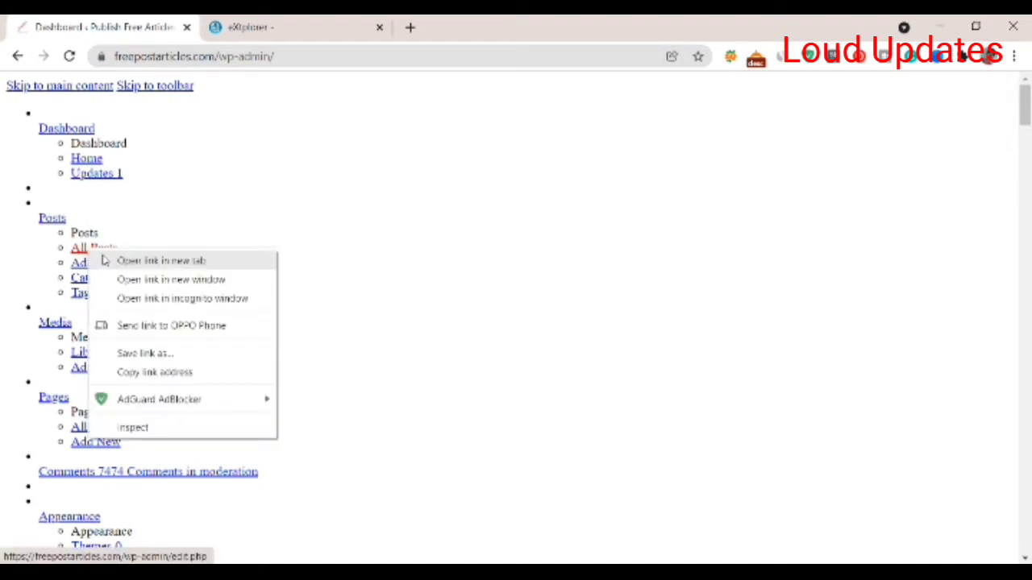
pyautogui.click(162, 259)
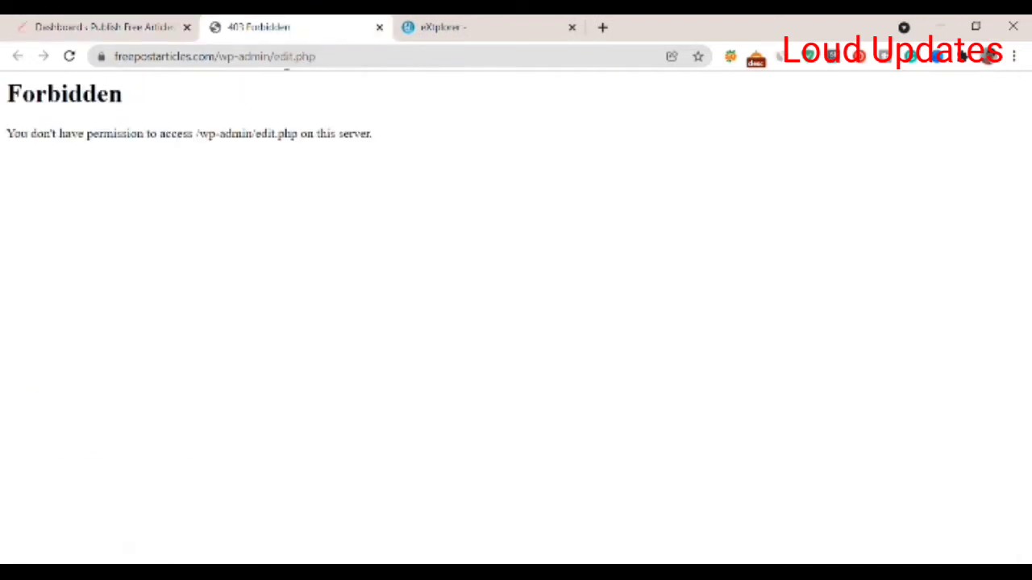
pyautogui.rightClick(95, 368)
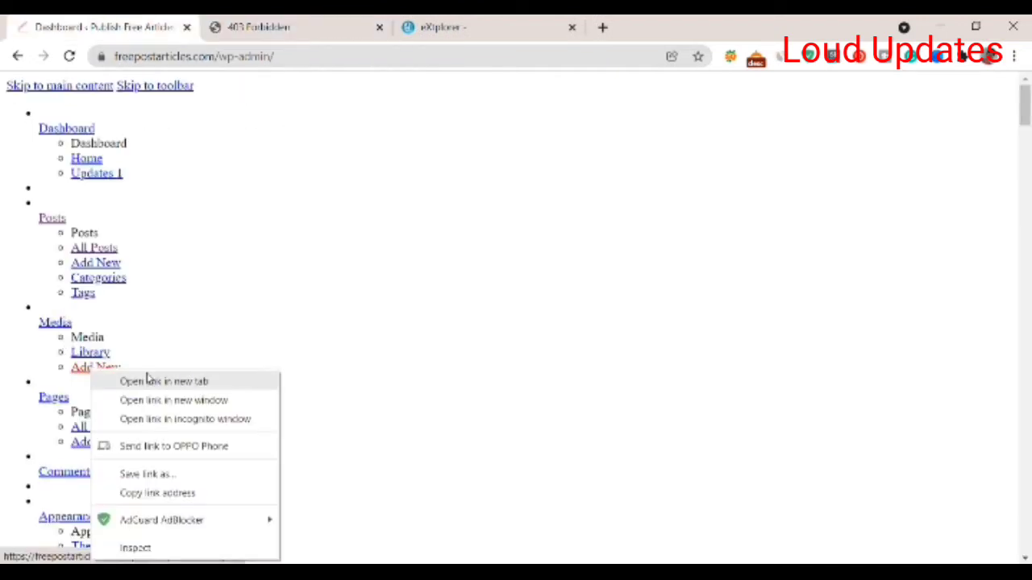
pyautogui.click(165, 382)
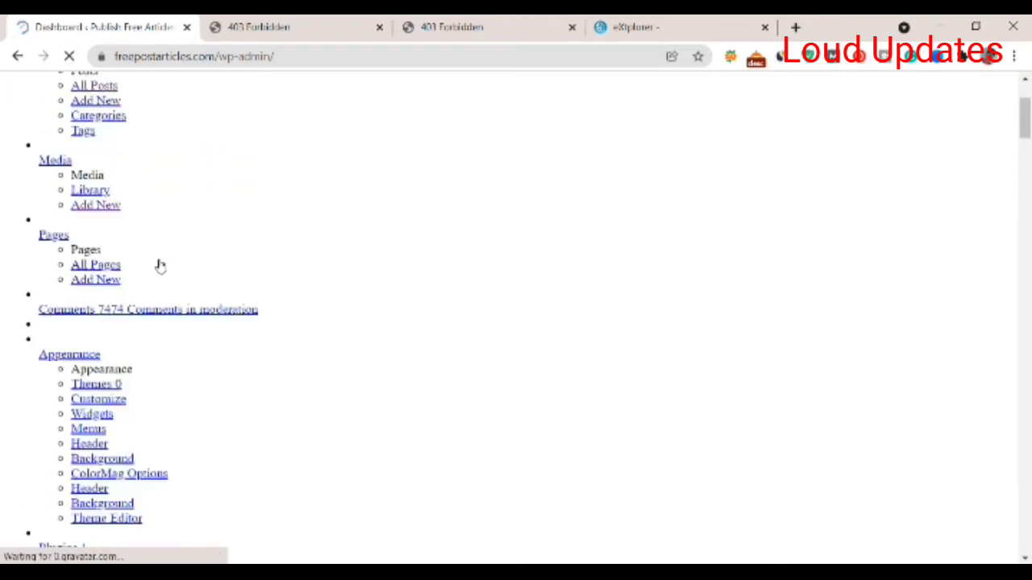
pyautogui.scroll(3)
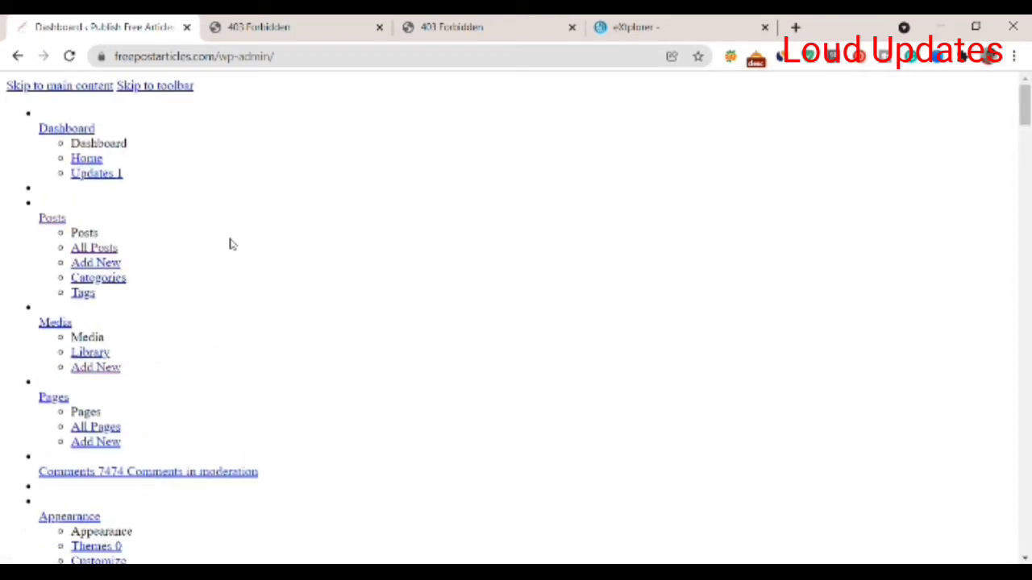
pyautogui.moveTo(429, 242)
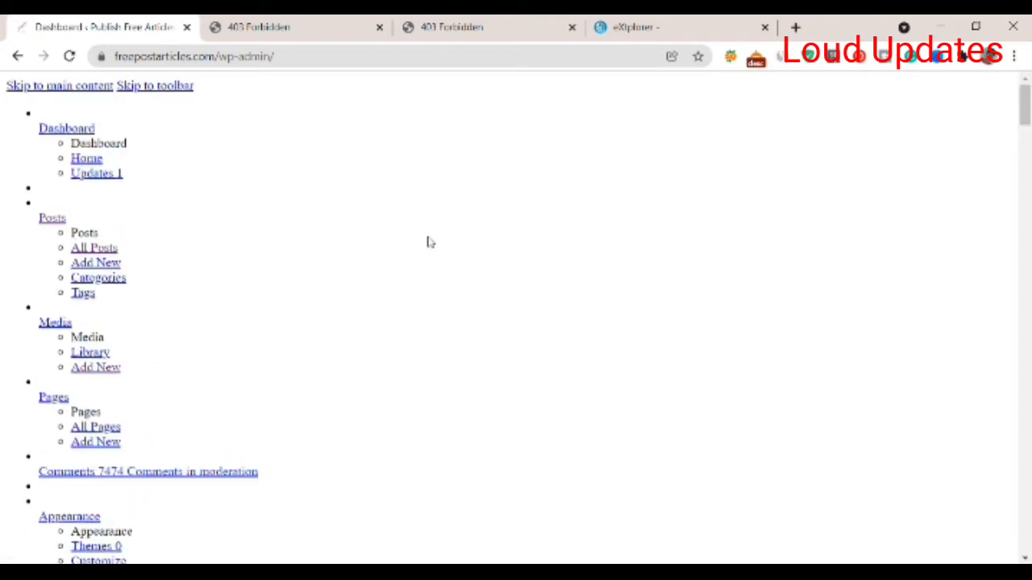
# - In the file manager, browse into public_html/freepostarticles.com to find wp-config.php
pyautogui.click(376, 27)
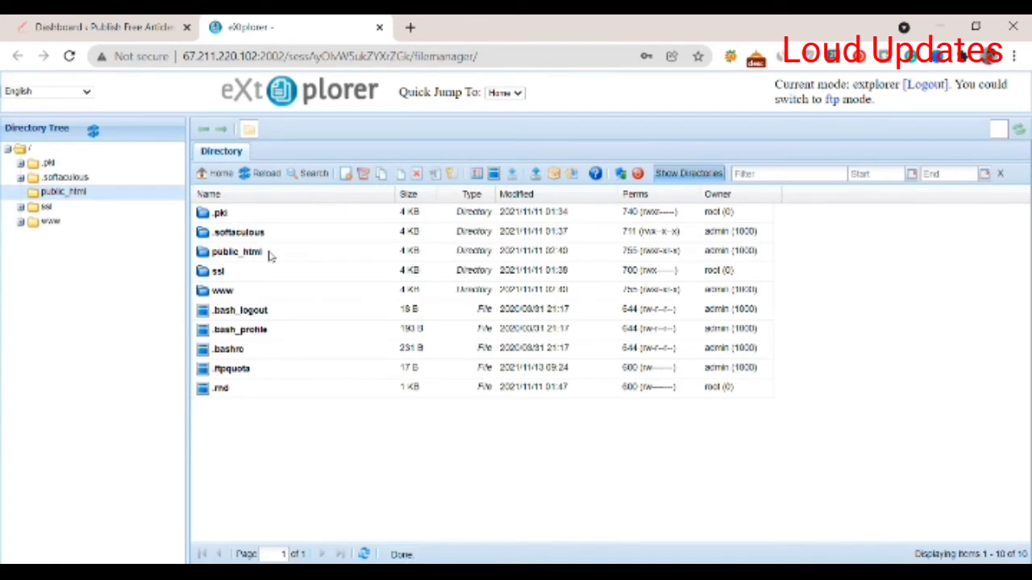
pyautogui.click(236, 250)
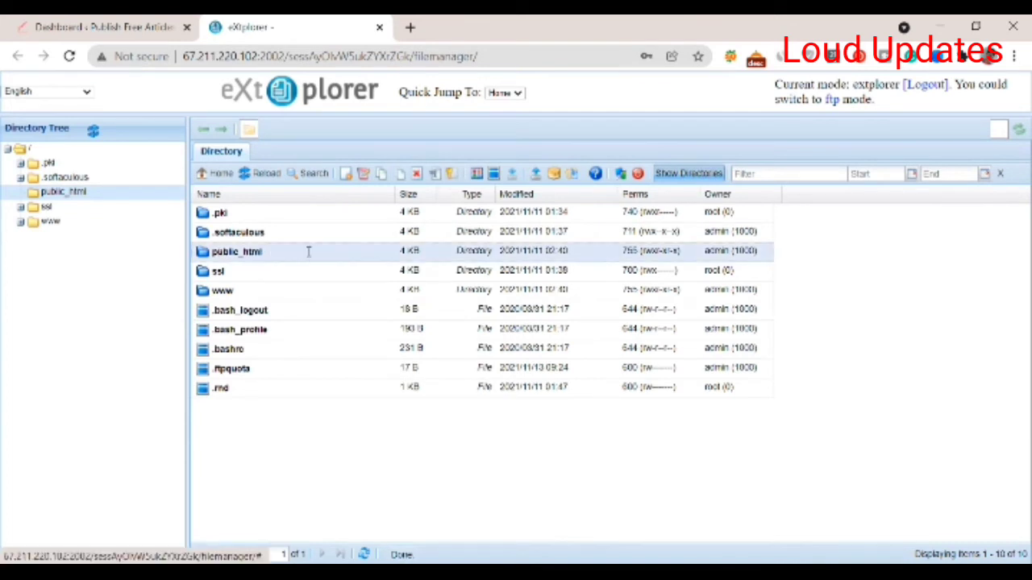
pyautogui.doubleClick(236, 251)
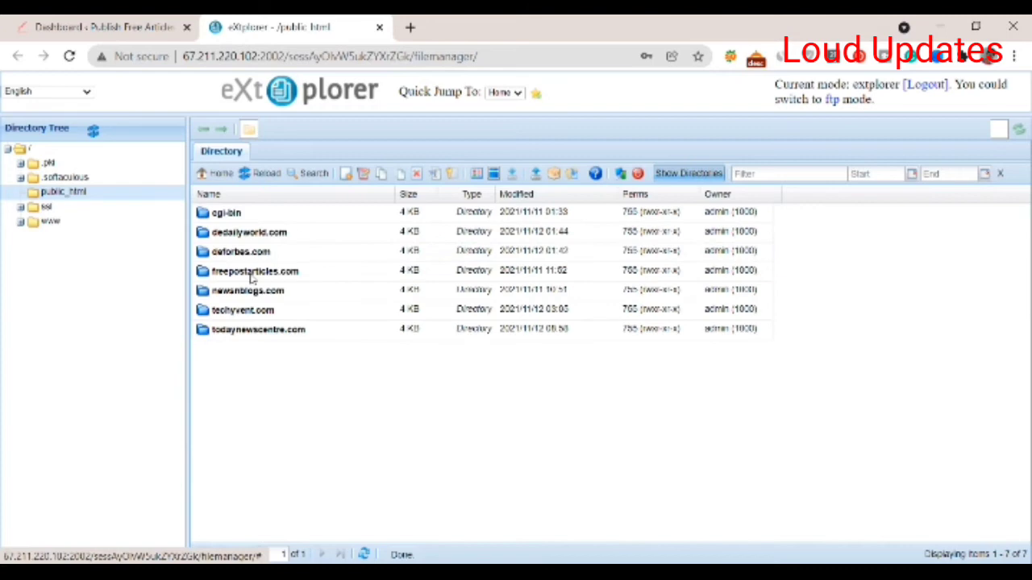
pyautogui.doubleClick(255, 271)
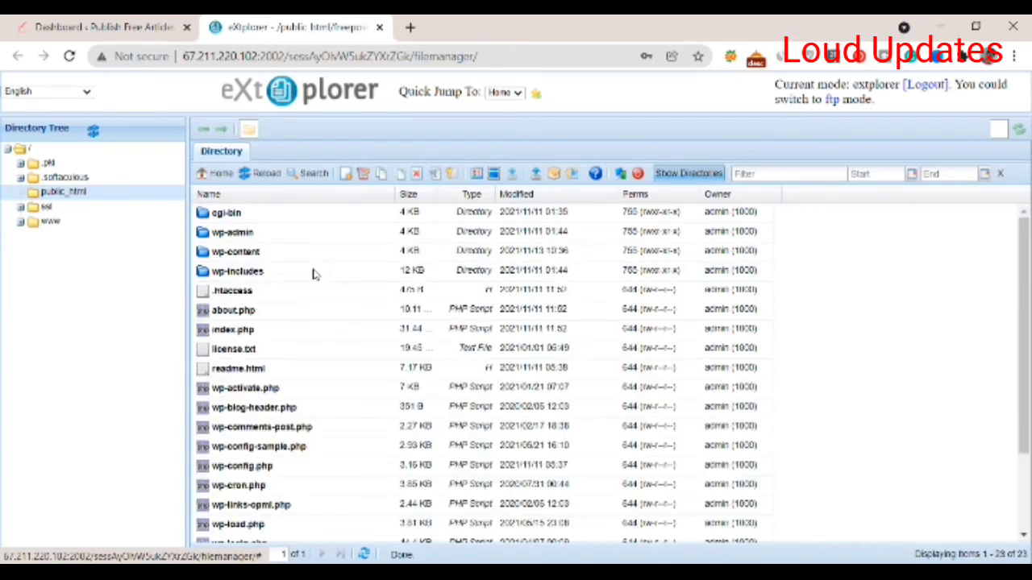
pyautogui.scroll(-3)
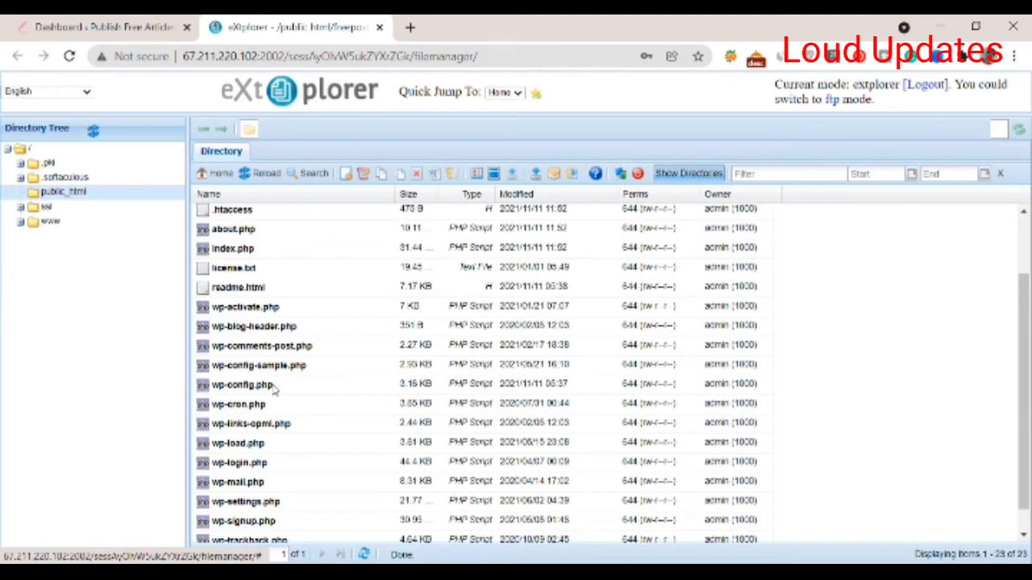
# - Open wp-config.php in the editor and scroll down to the WP_DEBUG section
pyautogui.doubleClick(241, 385)
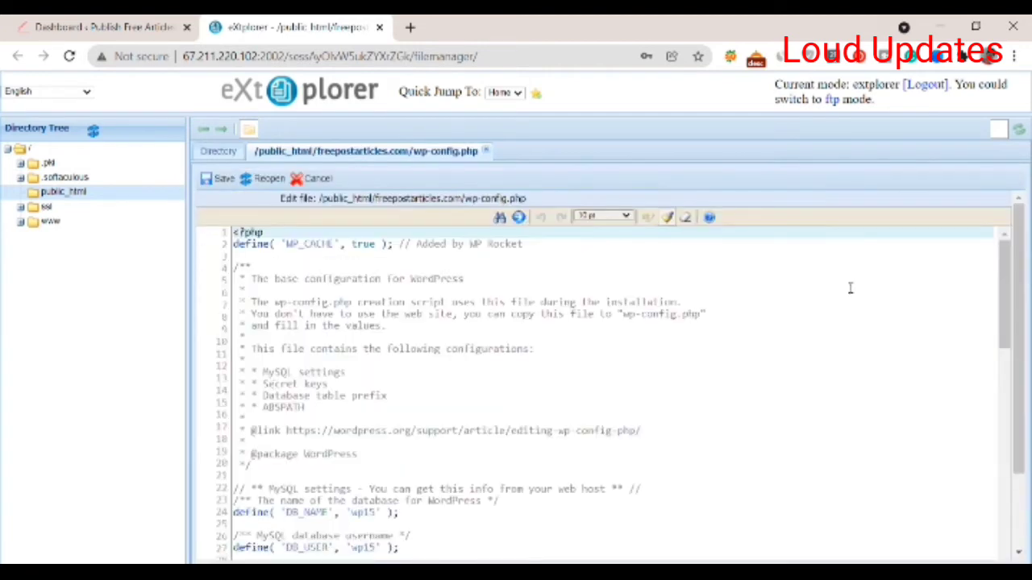
pyautogui.scroll(-3)
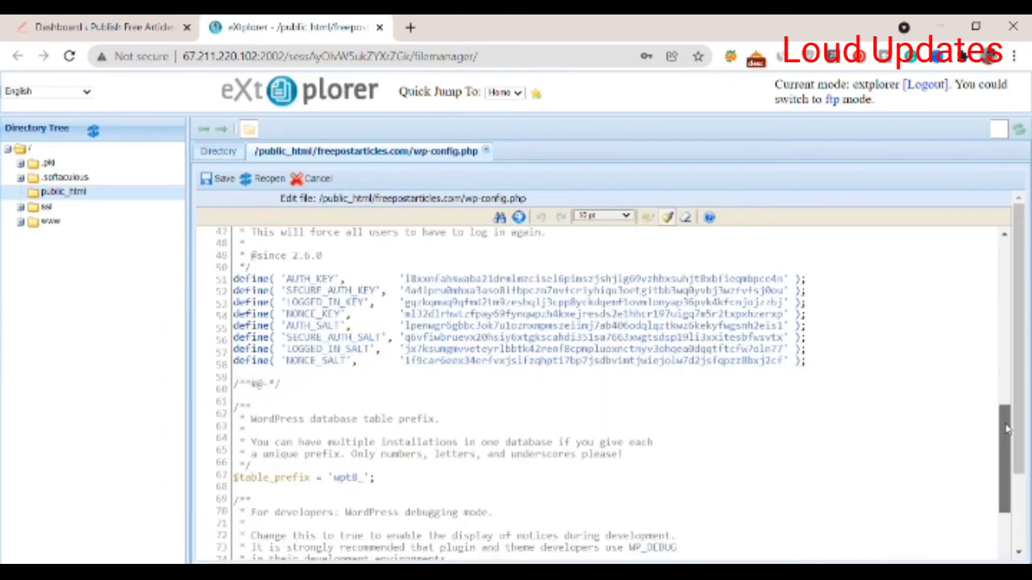
pyautogui.scroll(-3)
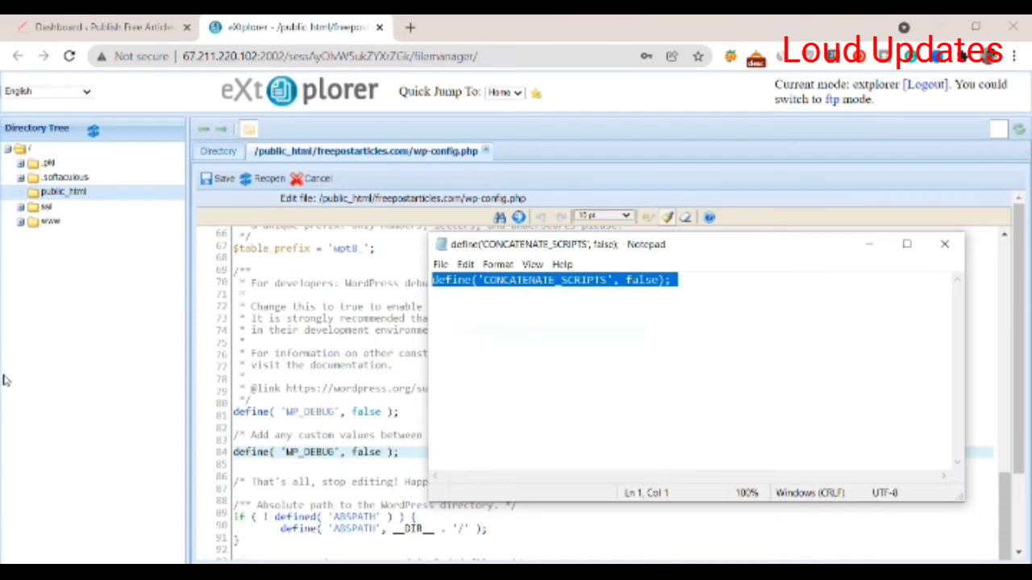
# - Insert define('CONCATENATE_SCRIPTS', false); under the custom values comment, then save wp-config.php
pyautogui.click(942, 244)
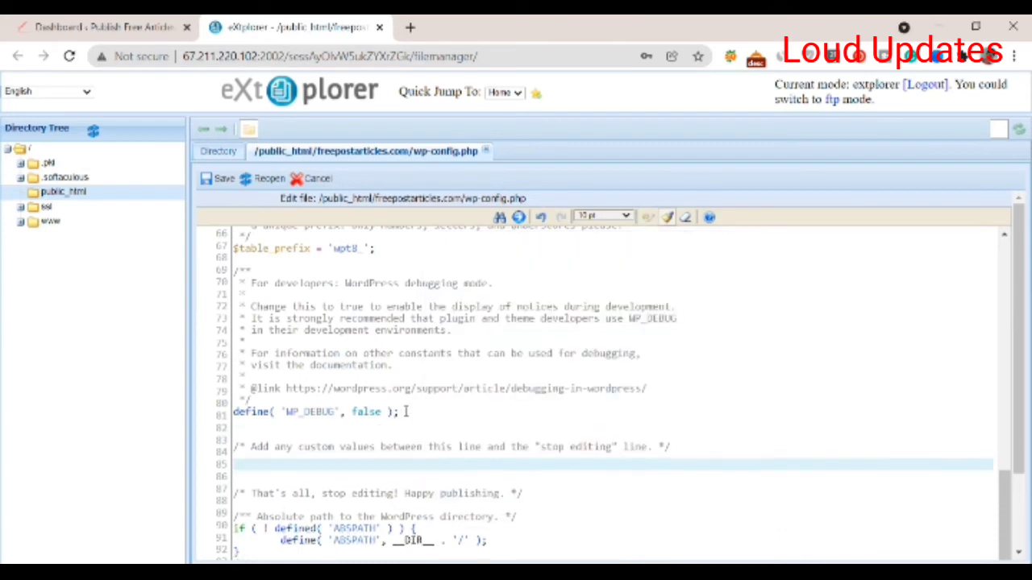
pyautogui.write("define('CONCATENATE_SCRIPTS', false);")
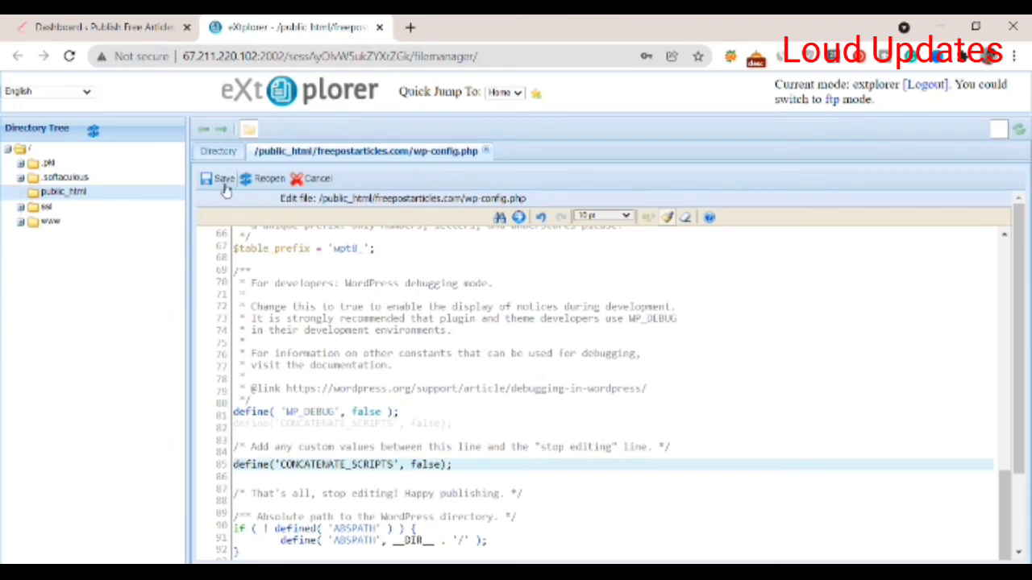
pyautogui.click(223, 178)
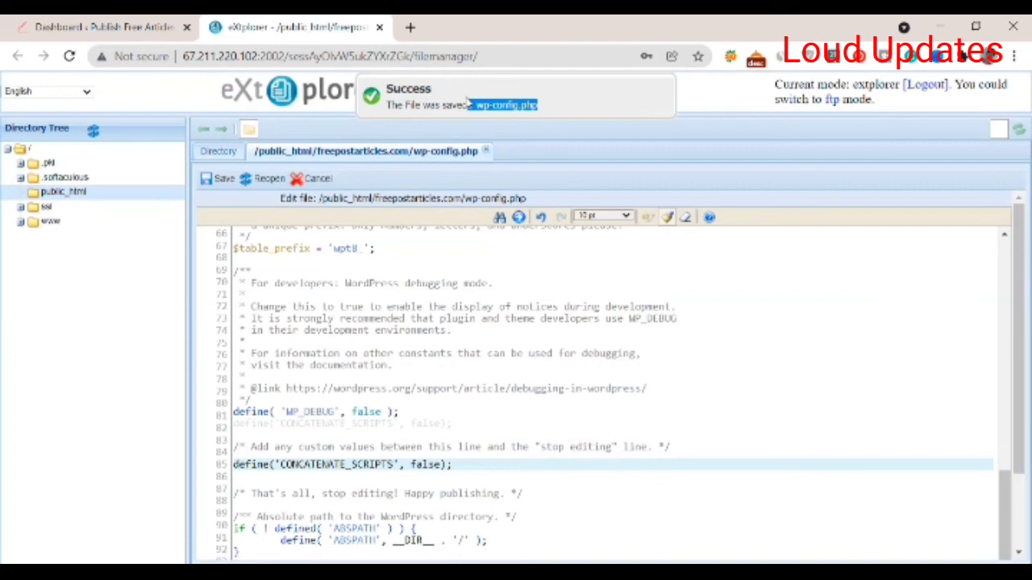
pyautogui.click(105, 27)
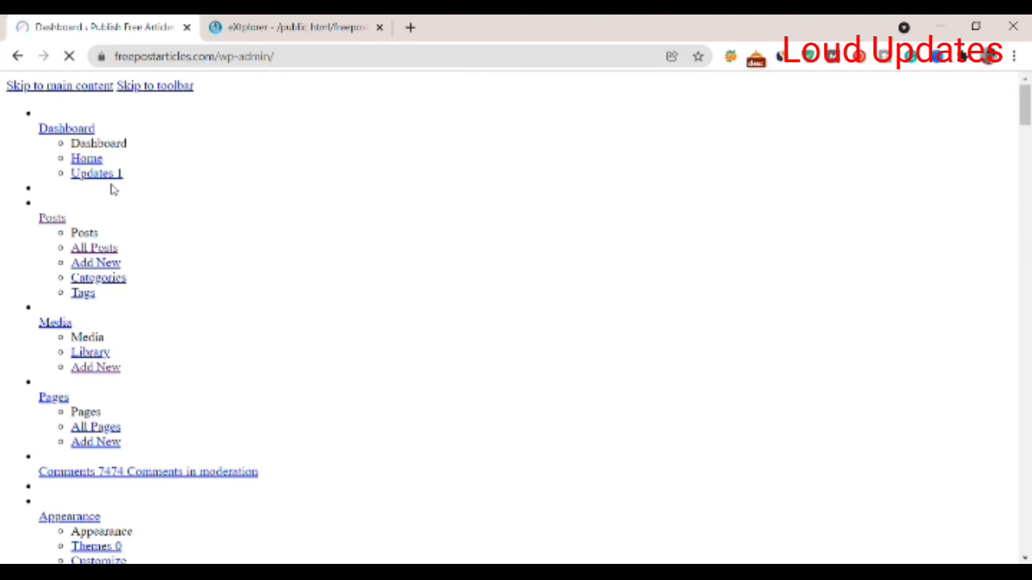
pyautogui.moveTo(158, 215)
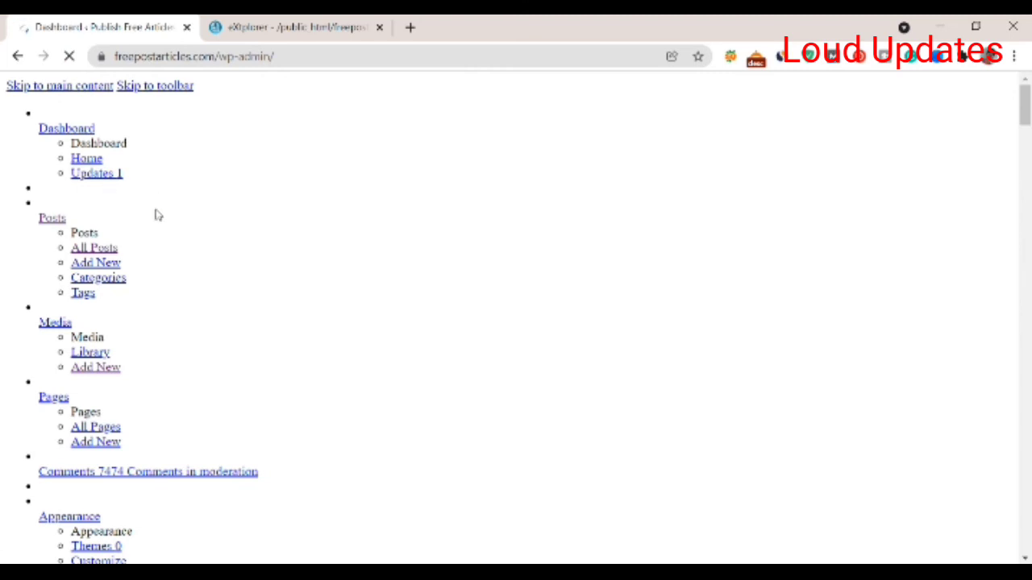
pyautogui.moveTo(159, 216)
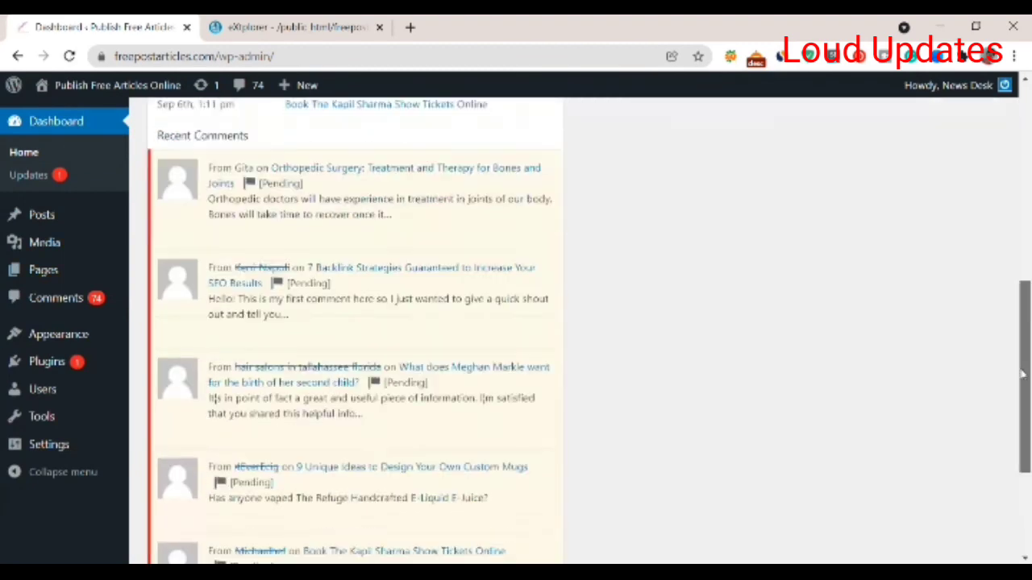
# - Scroll the reloaded, now-styled WordPress dashboard to view its panels
pyautogui.scroll(3)
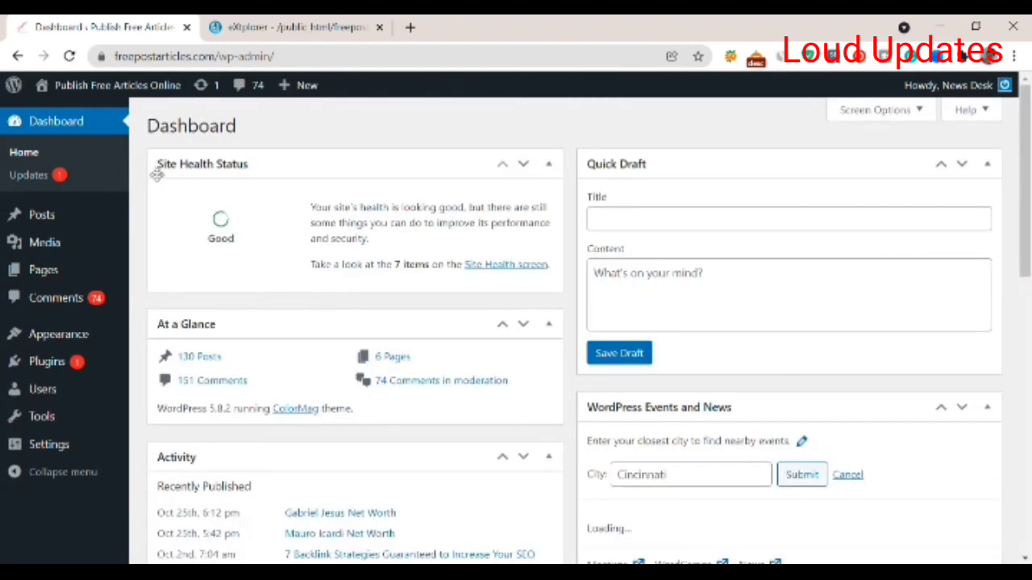